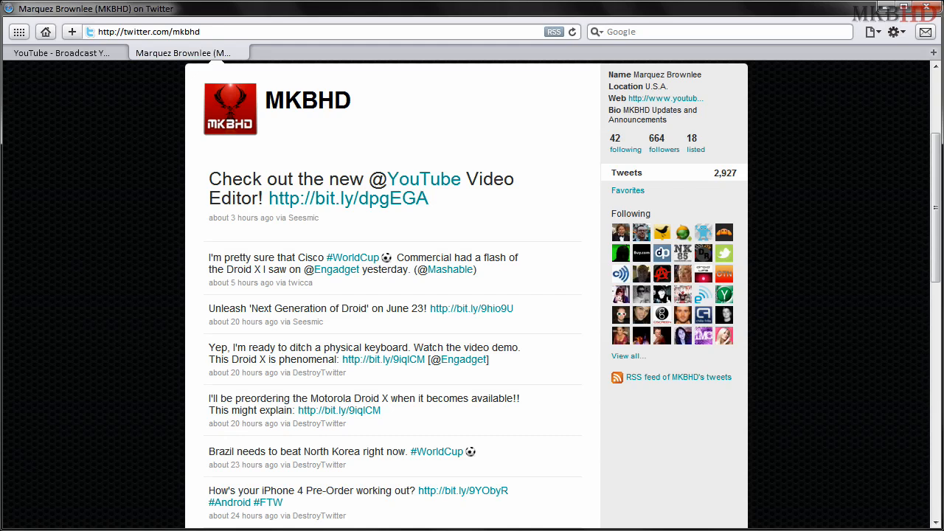
{"action": "mouse_move", "coordinate": [397, 91]}
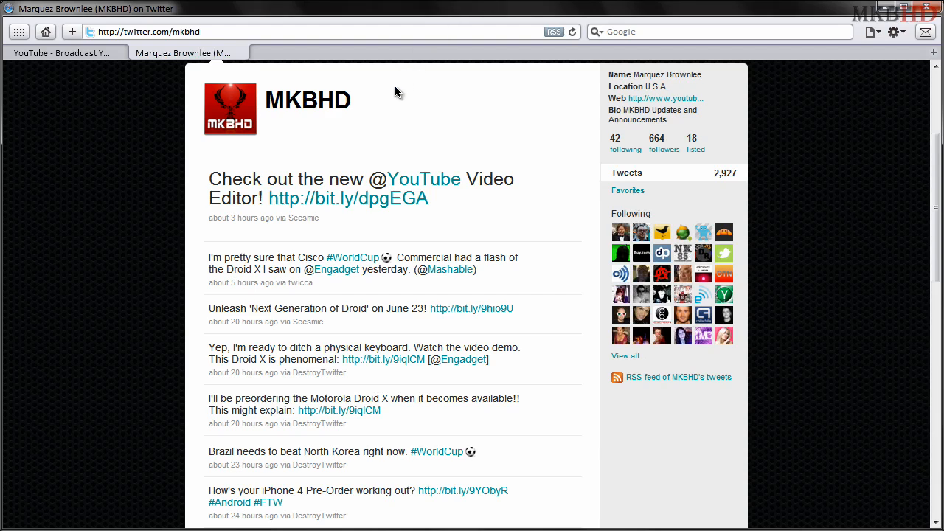
{"action": "mouse_move", "coordinate": [422, 179]}
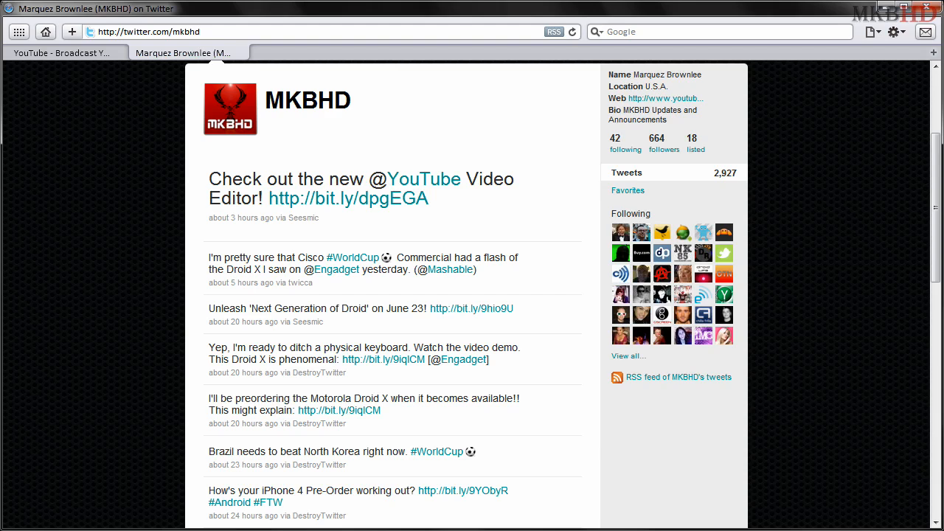
{"action": "mouse_move", "coordinate": [348, 198]}
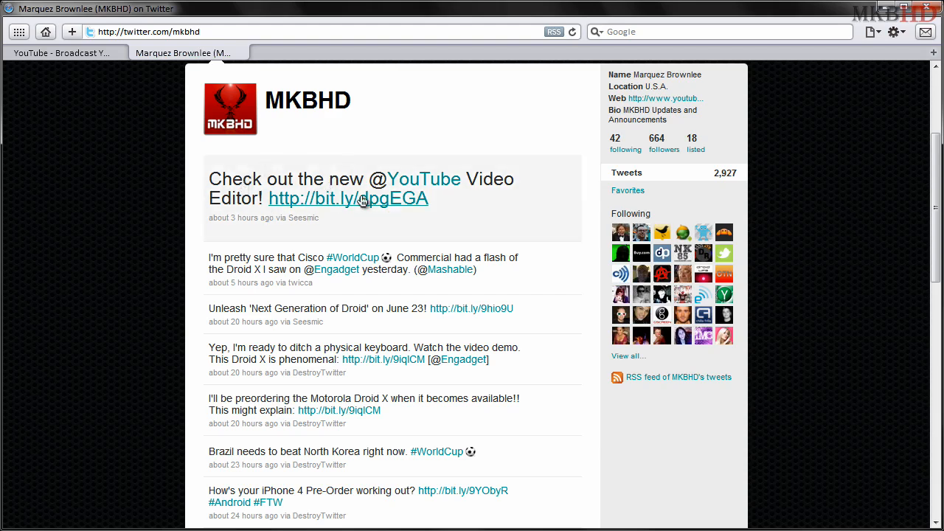
{"action": "mouse_move", "coordinate": [354, 210]}
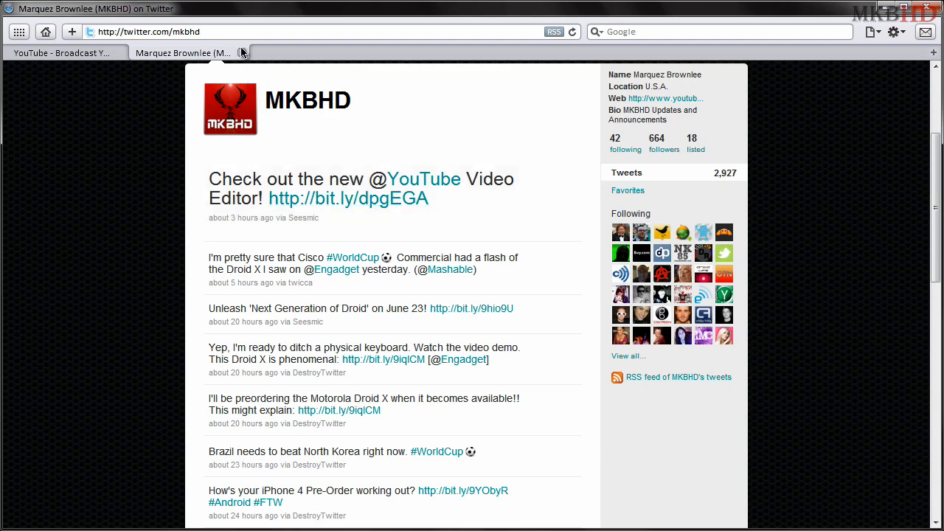
Switch to the YouTube Video Editor page with uploaded videos and an empty storyboard
{"action": "left_click", "coordinate": [62, 53]}
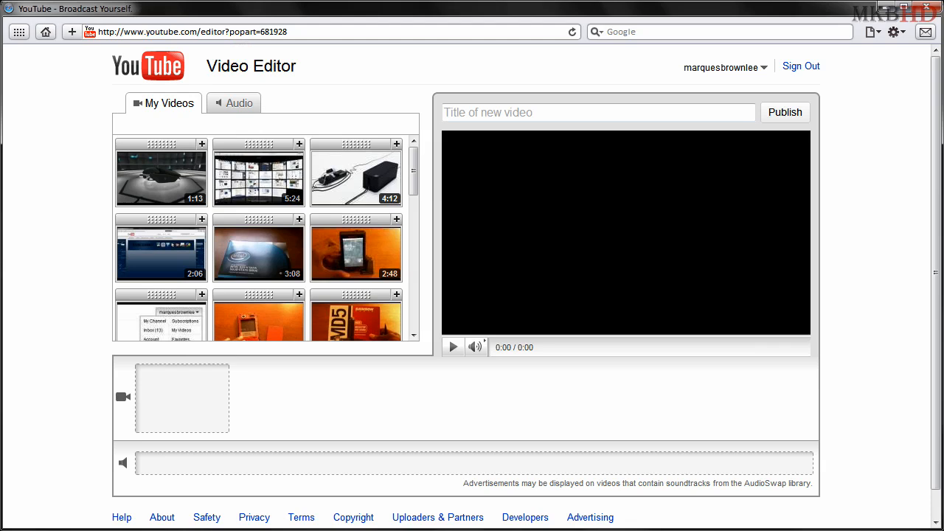
{"action": "mouse_move", "coordinate": [451, 47]}
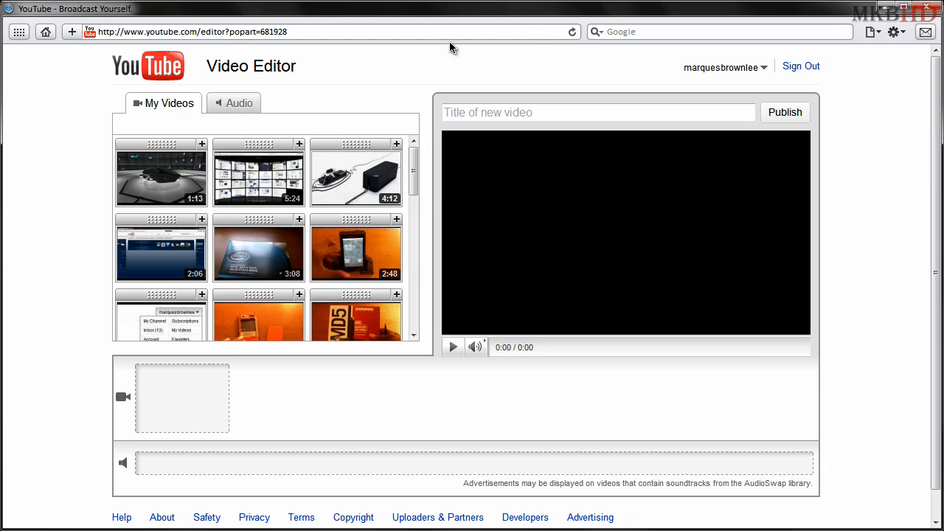
{"action": "mouse_move", "coordinate": [214, 31]}
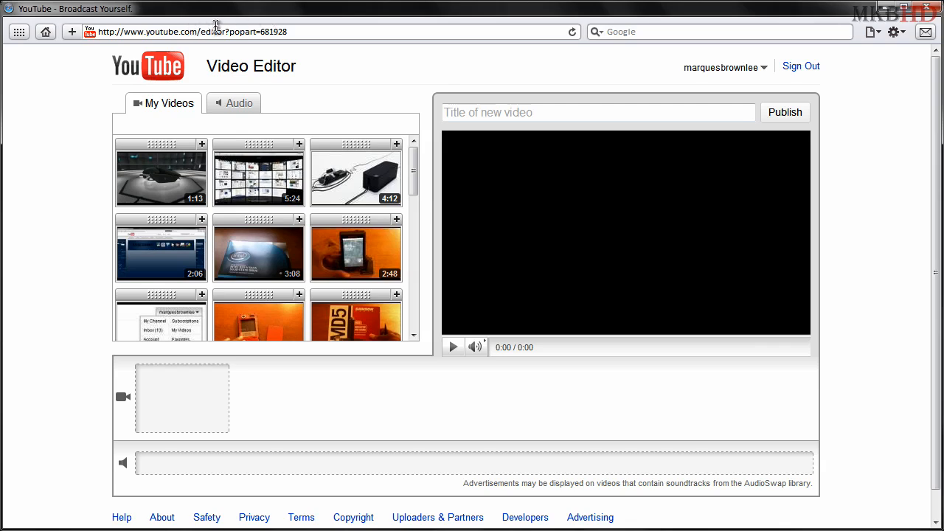
{"action": "mouse_move", "coordinate": [165, 68]}
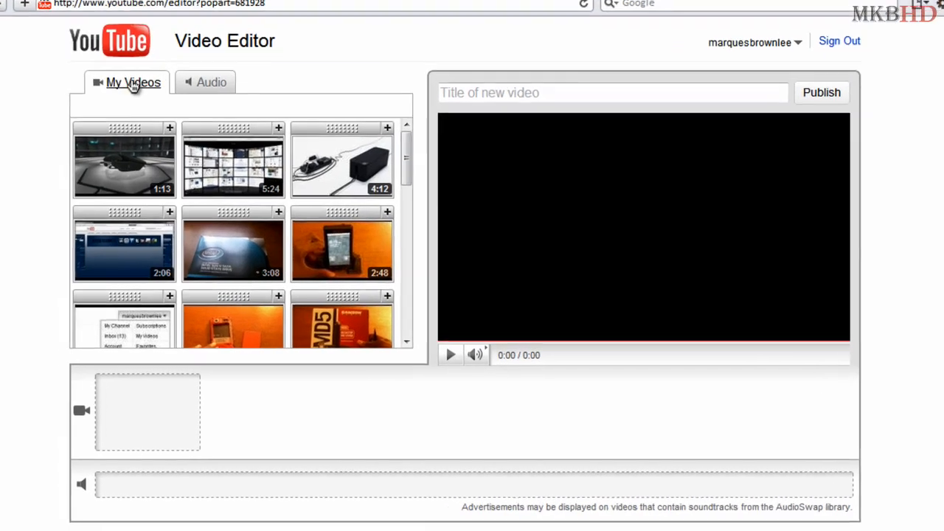
Show the AudioSwap soundtrack library and browse down the track list
{"action": "left_click", "coordinate": [212, 82]}
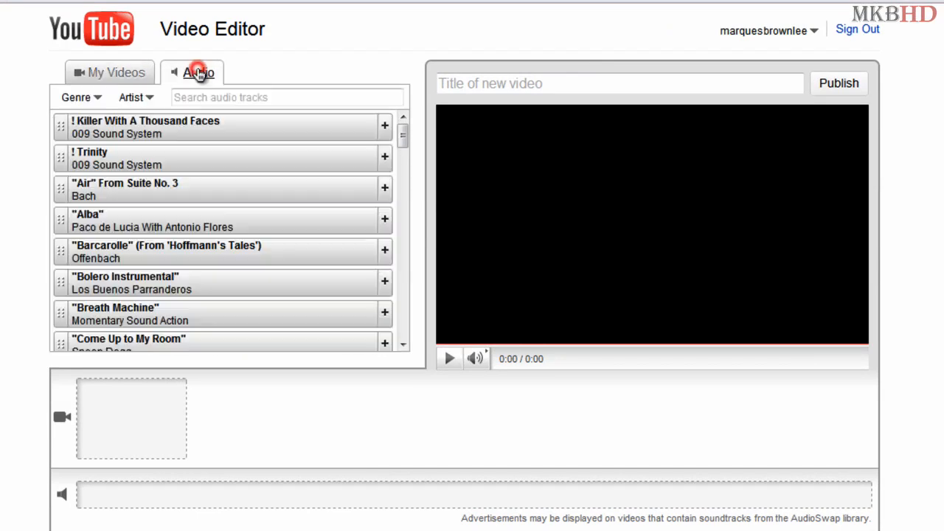
{"action": "mouse_move", "coordinate": [410, 141]}
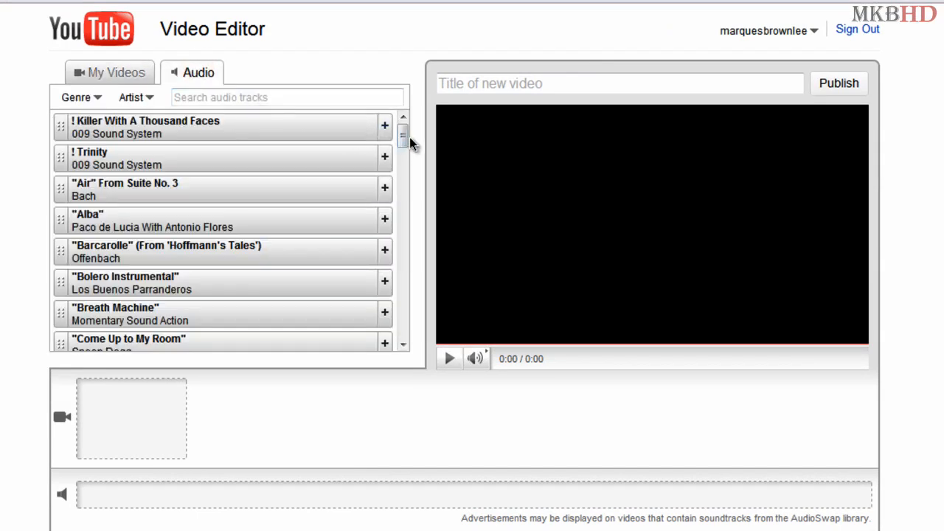
{"action": "scroll", "scroll_direction": "down", "scroll_amount": 3}
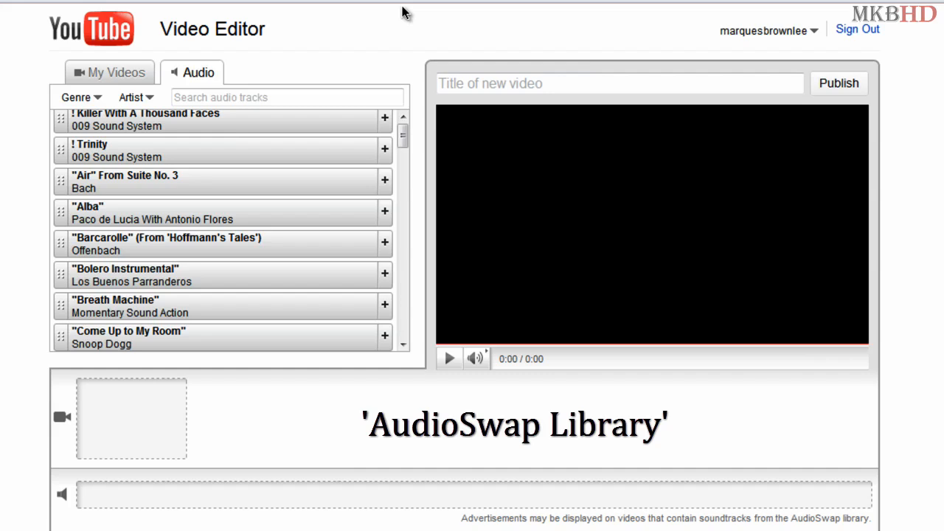
{"action": "mouse_move", "coordinate": [110, 72]}
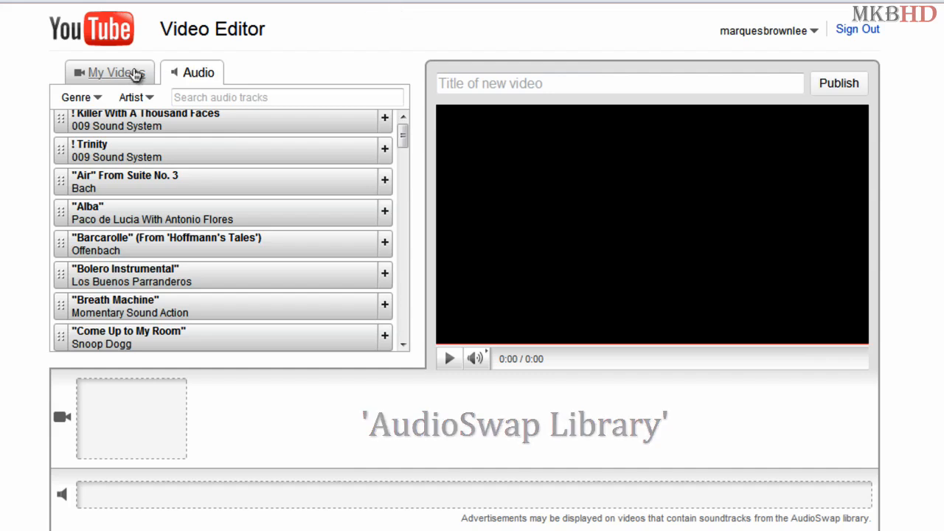
From My Videos, add the 2:06 clip, the Motorola Droid Desktop Stand clip and another clip to the storyboard
{"action": "left_click", "coordinate": [109, 73]}
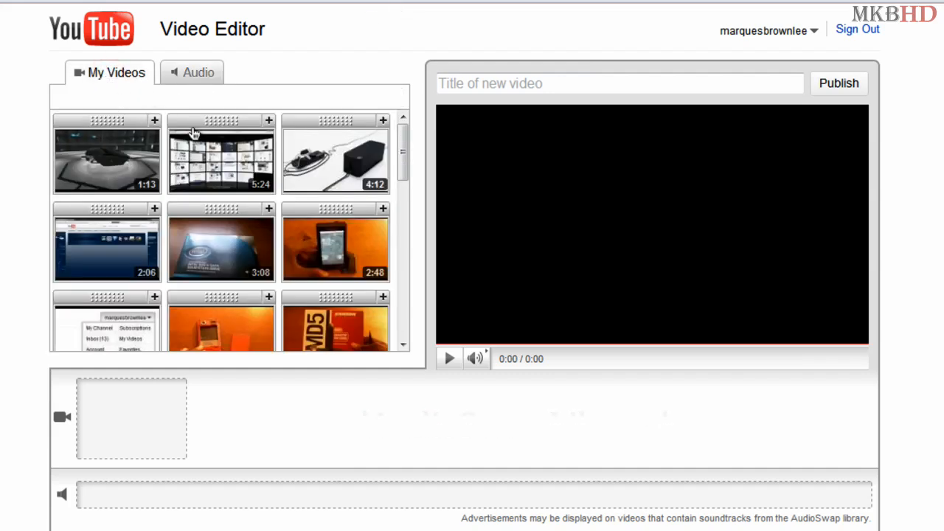
{"action": "mouse_move", "coordinate": [263, 174]}
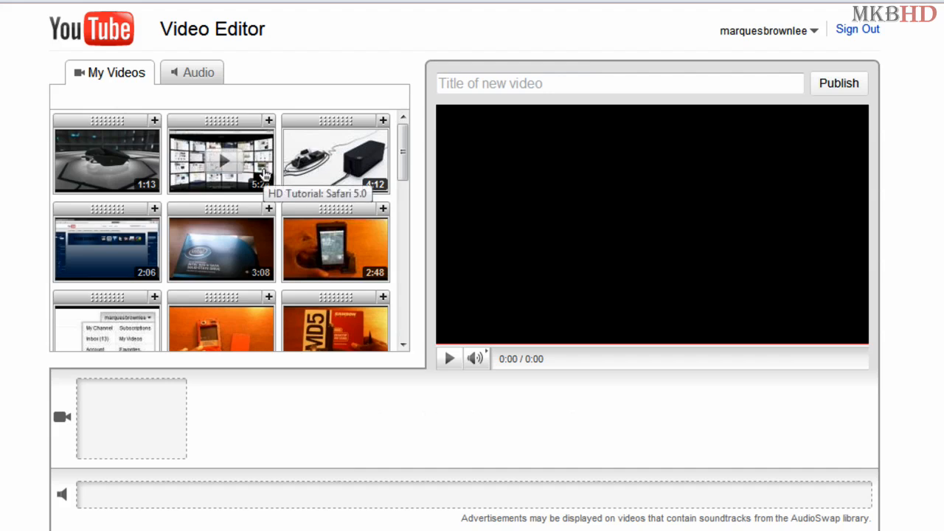
{"action": "mouse_move", "coordinate": [213, 239]}
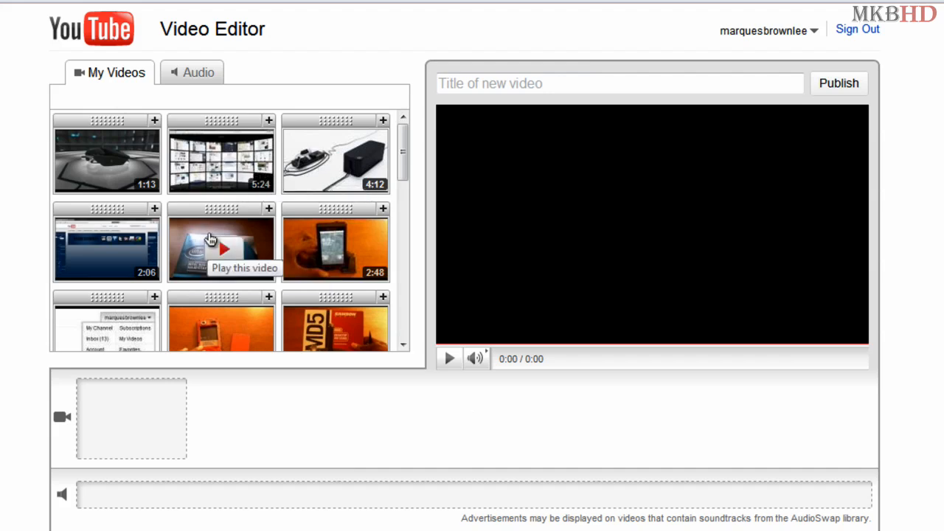
{"action": "mouse_move", "coordinate": [155, 212]}
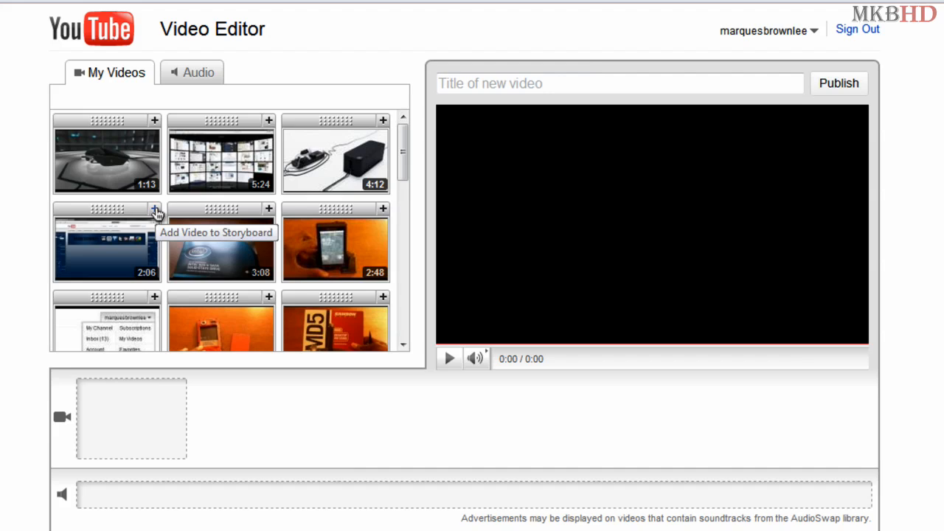
{"action": "left_click", "coordinate": [153, 209]}
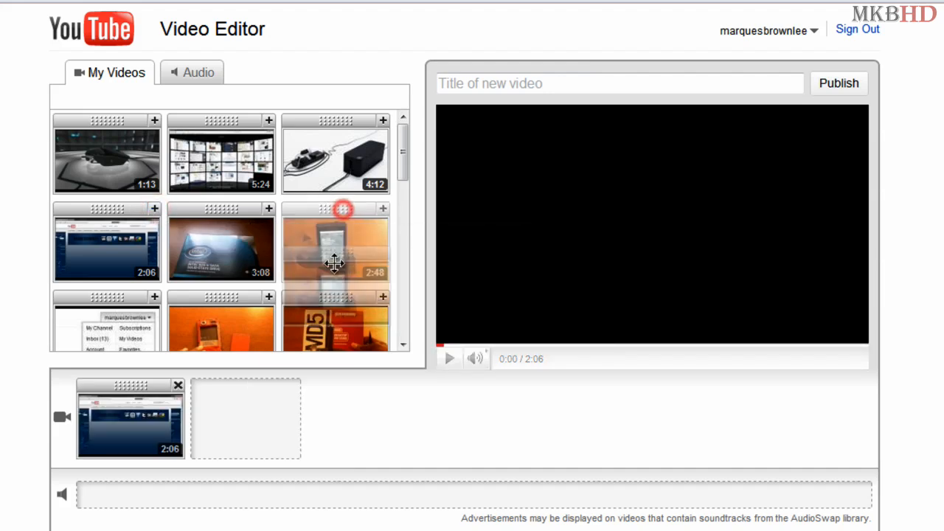
{"action": "left_click_drag", "start_coordinate": [336, 244], "coordinate": [245, 416]}
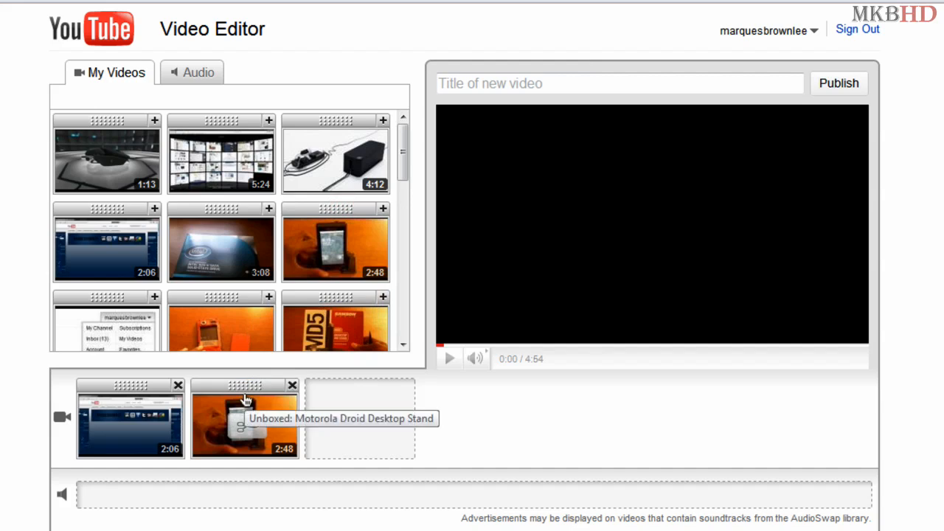
{"action": "mouse_move", "coordinate": [525, 377]}
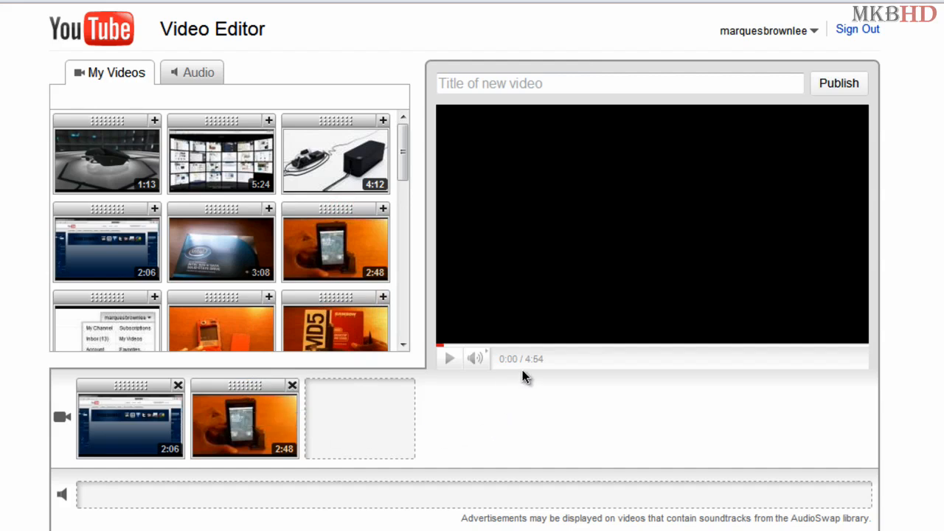
{"action": "left_click_drag", "start_coordinate": [336, 322], "coordinate": [360, 416]}
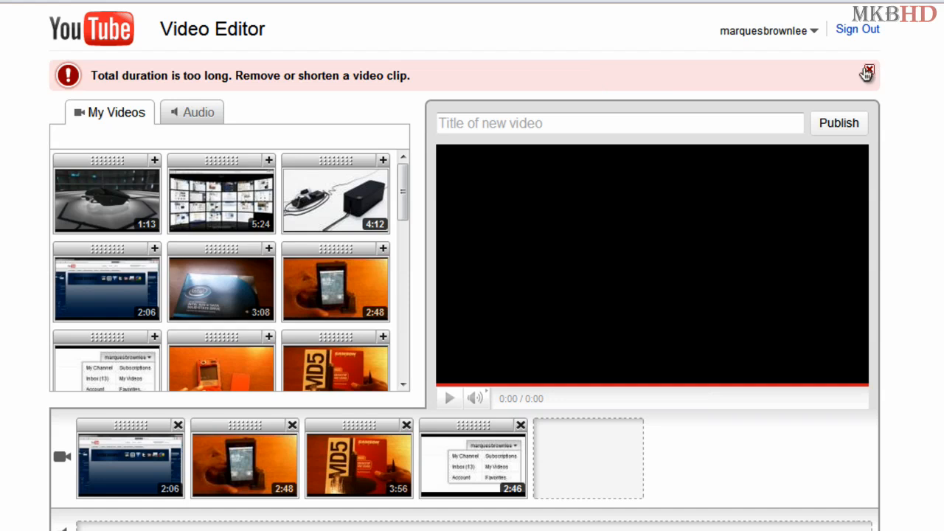
Dismiss the duration warning and remove the 2:46 clip, leaving three clips totaling 8:50
{"action": "left_click", "coordinate": [866, 74]}
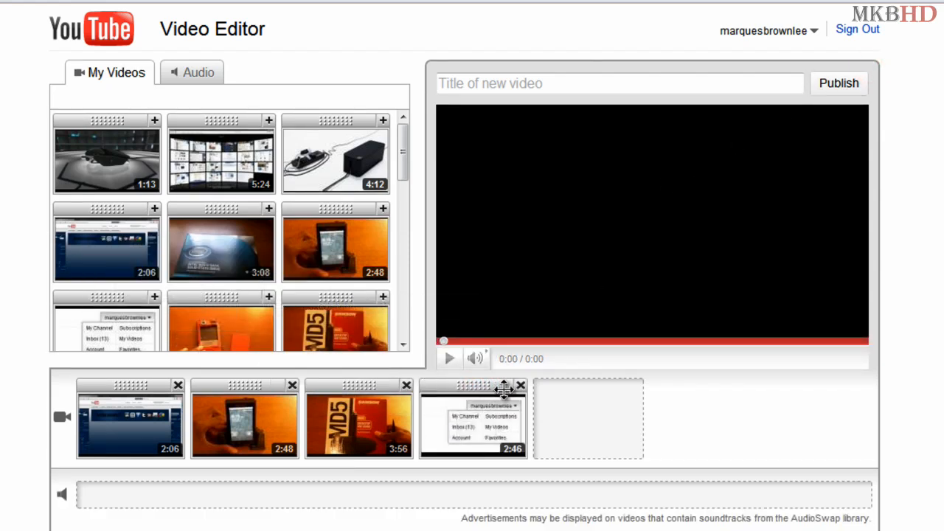
{"action": "left_click", "coordinate": [521, 385]}
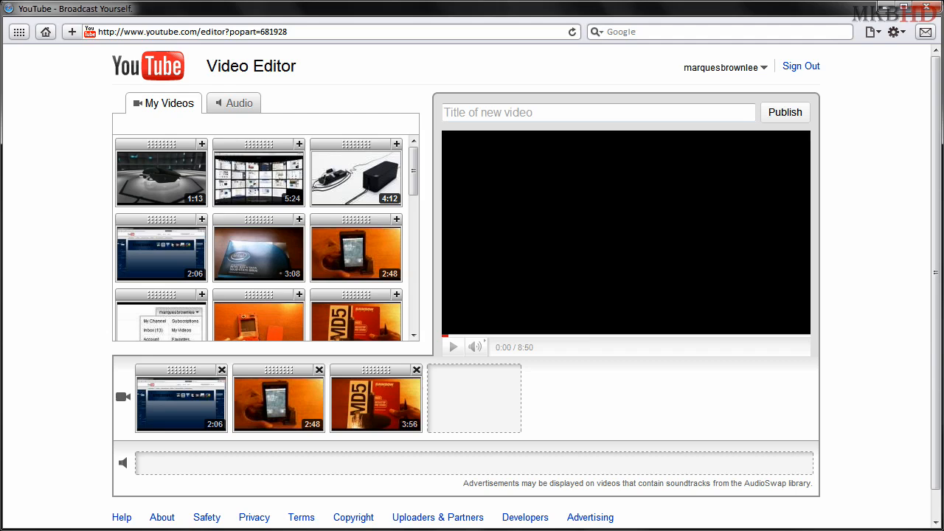
{"action": "mouse_move", "coordinate": [279, 404]}
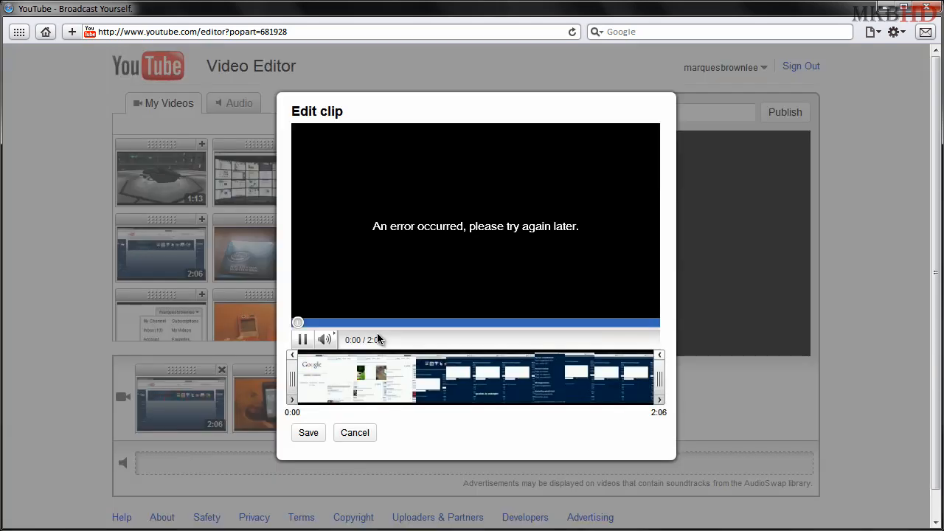
Trim the 2:48 clip to run from 1:10.06 to 1:57.8 (0:48) and save it
{"action": "left_click", "coordinate": [354, 432]}
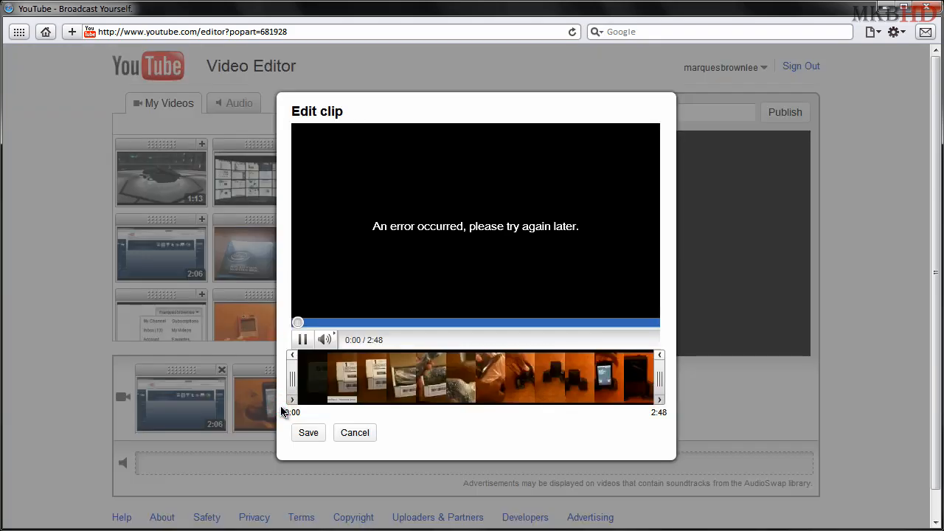
{"action": "left_click_drag", "start_coordinate": [298, 378], "coordinate": [374, 378]}
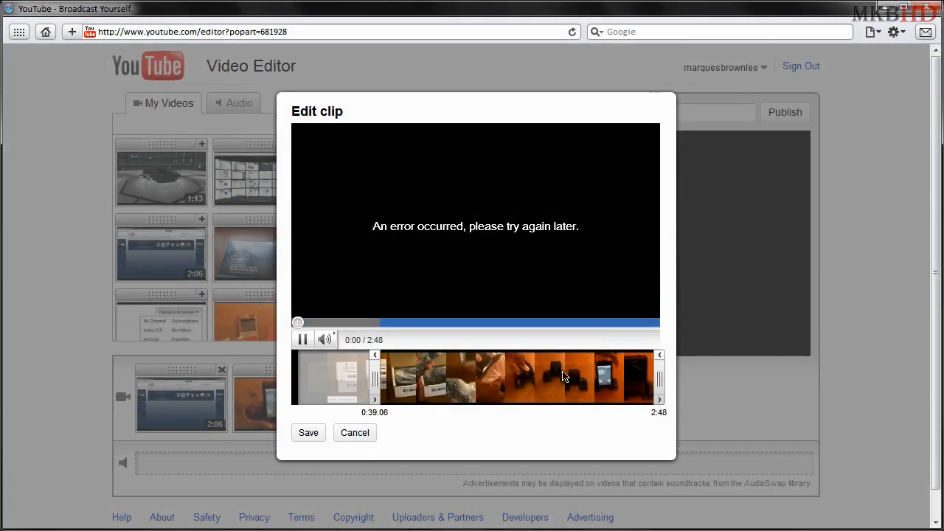
{"action": "left_click_drag", "start_coordinate": [658, 377], "coordinate": [454, 377]}
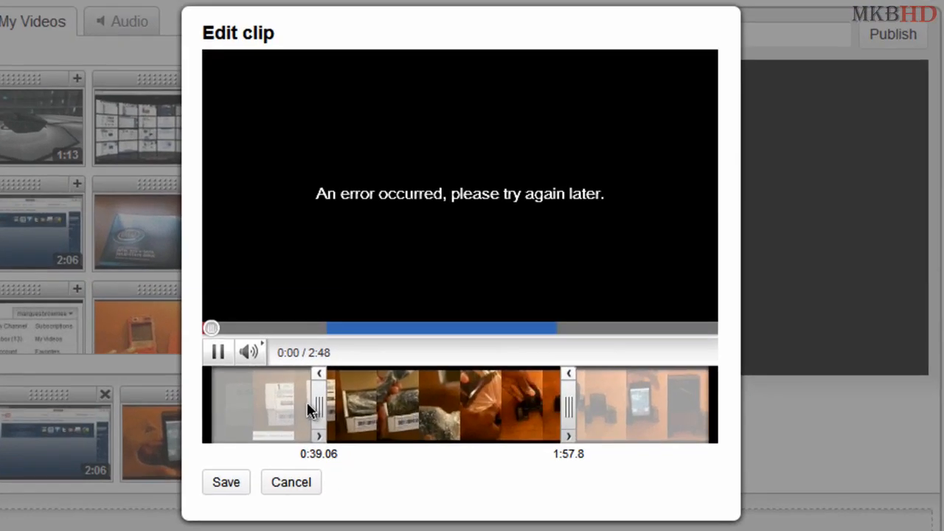
{"action": "left_click_drag", "start_coordinate": [319, 404], "coordinate": [410, 404]}
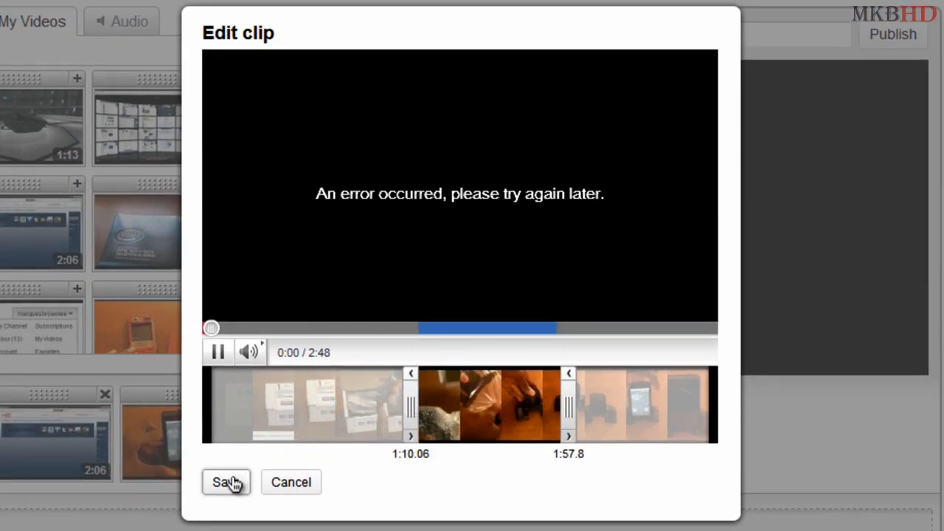
{"action": "left_click", "coordinate": [223, 481]}
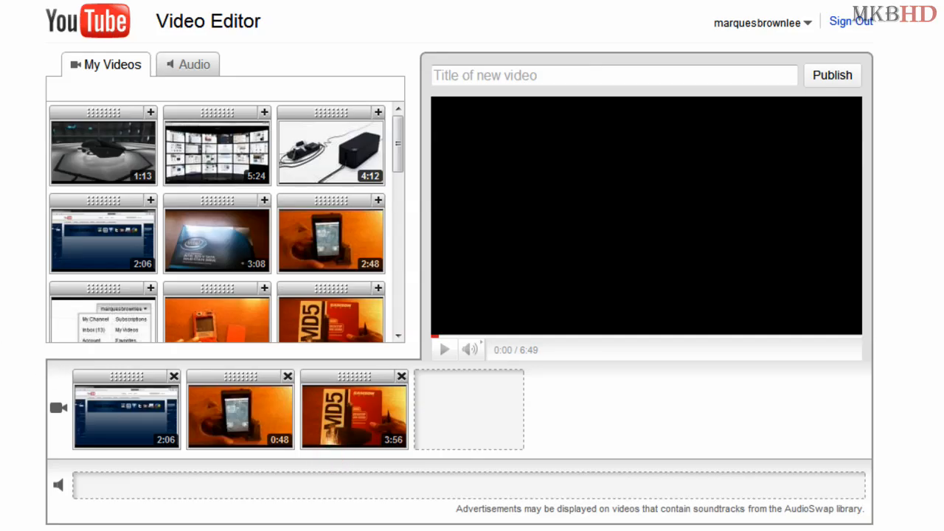
{"action": "mouse_move", "coordinate": [58, 290]}
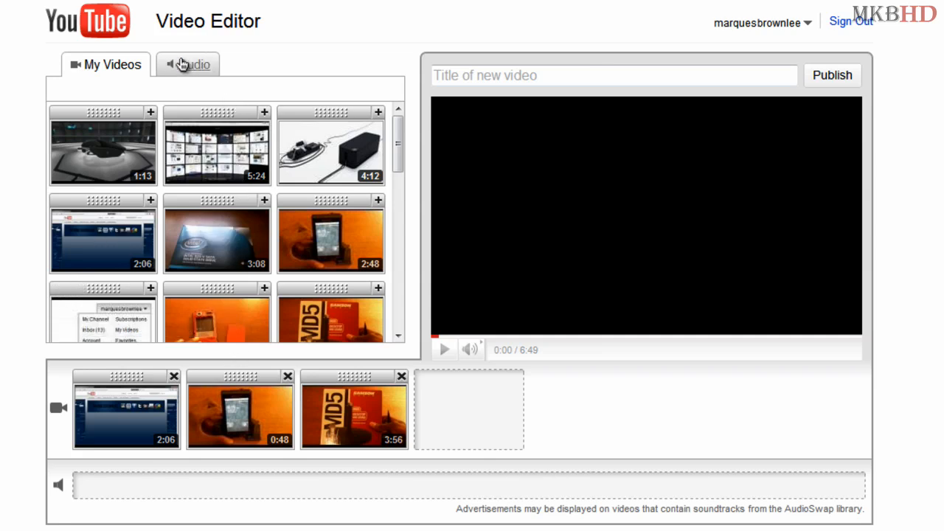
Add Offenbach's Barcarolle (From 'Hoffmann's Tales') as the soundtrack on the audio track
{"action": "left_click", "coordinate": [189, 65]}
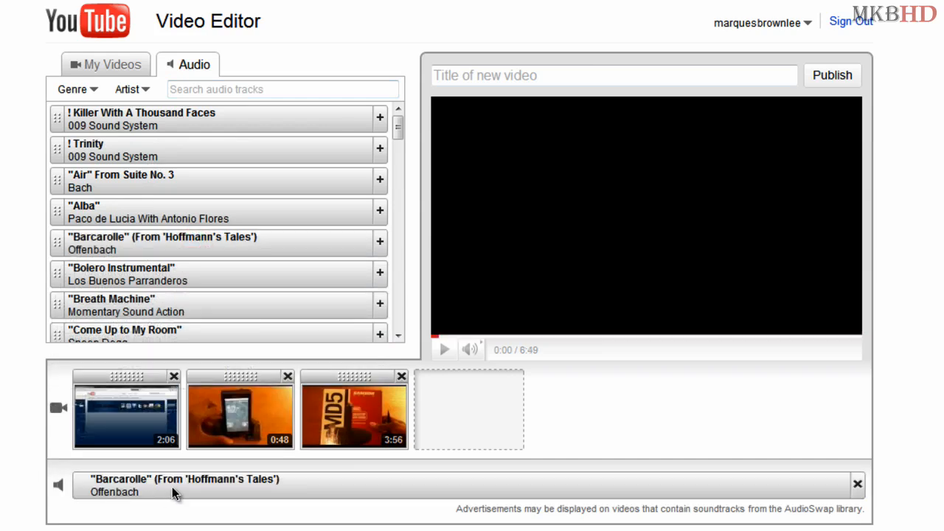
{"action": "mouse_move", "coordinate": [80, 434]}
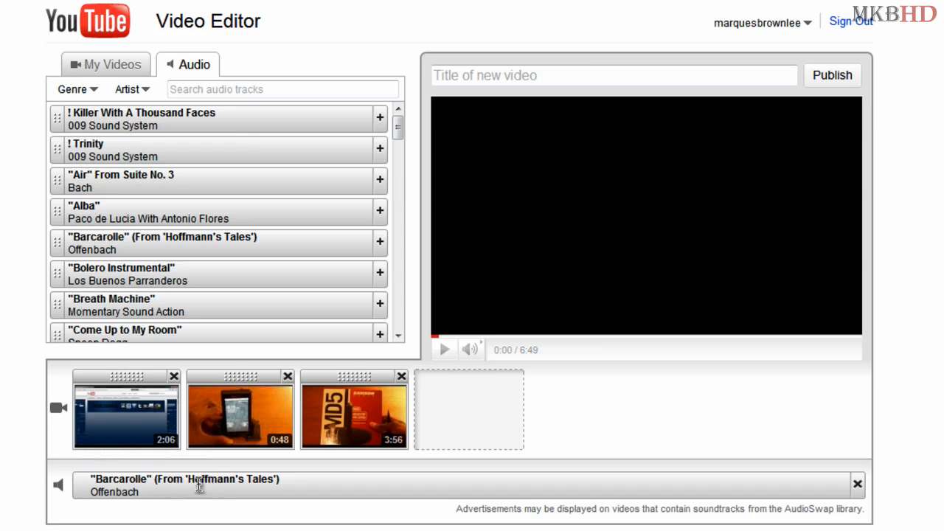
{"action": "mouse_move", "coordinate": [205, 486]}
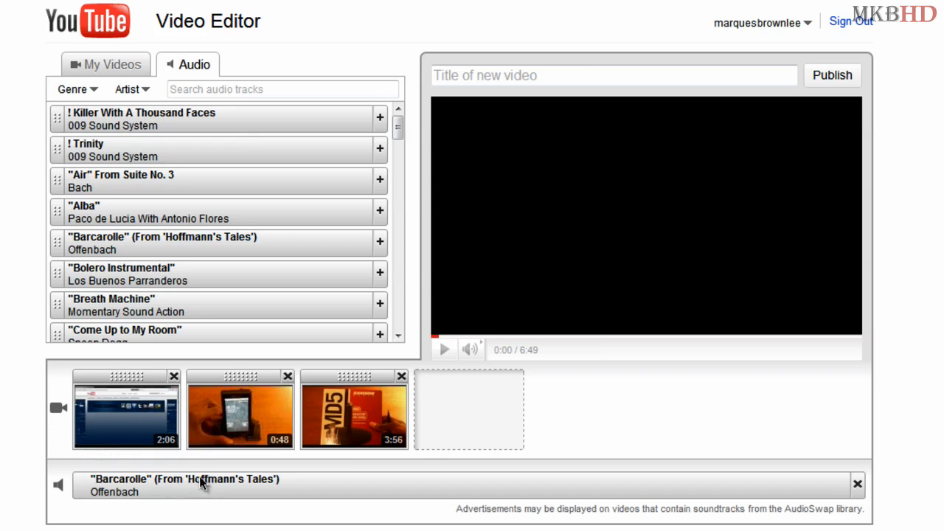
{"action": "mouse_move", "coordinate": [106, 65]}
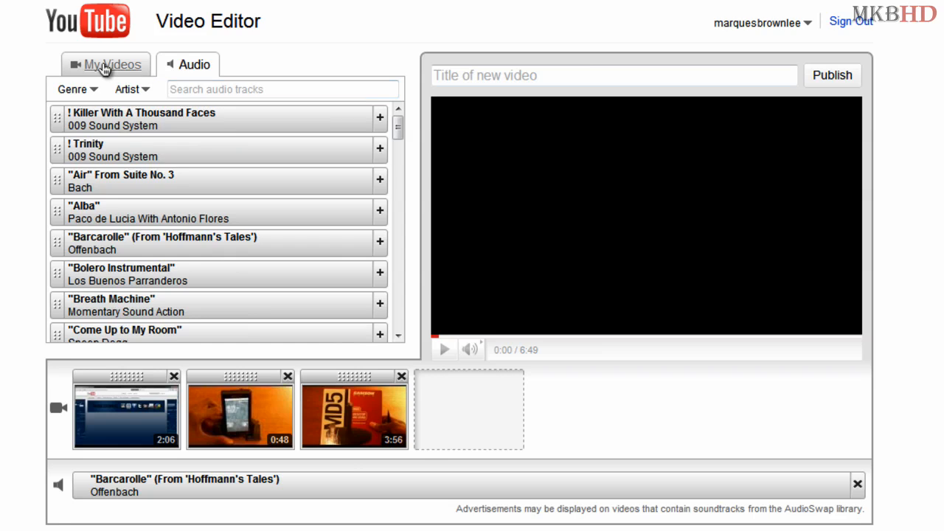
{"action": "mouse_move", "coordinate": [251, 190]}
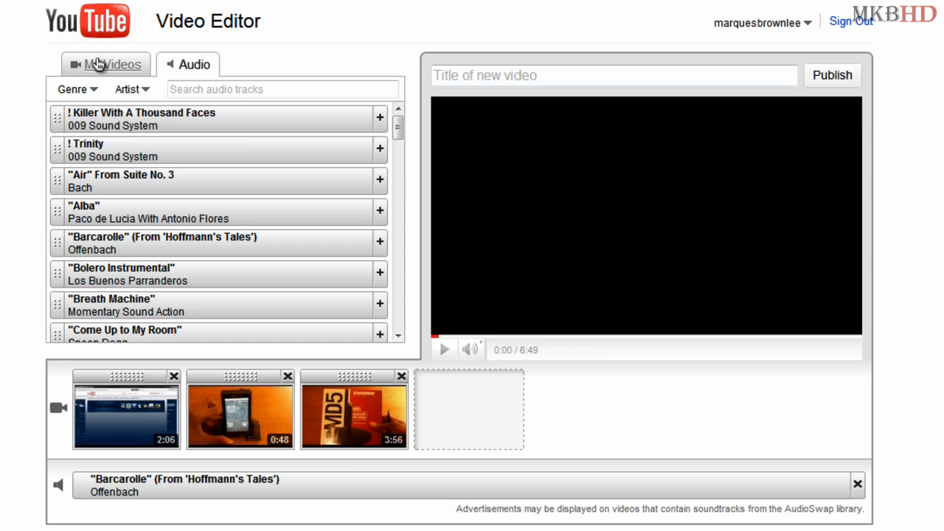
Return to My Videos and name the new video 'Title'
{"action": "left_click", "coordinate": [106, 65]}
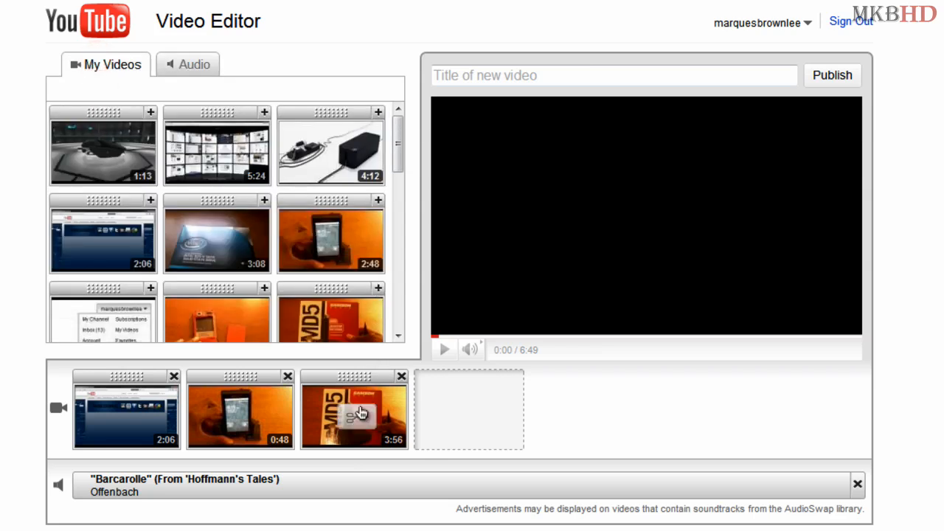
{"action": "mouse_move", "coordinate": [484, 404]}
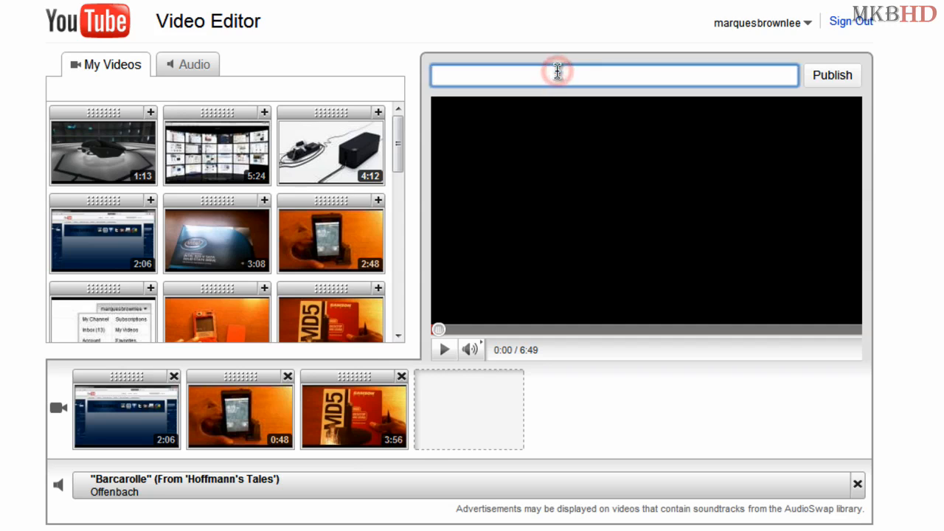
{"action": "type", "text": "Titl"}
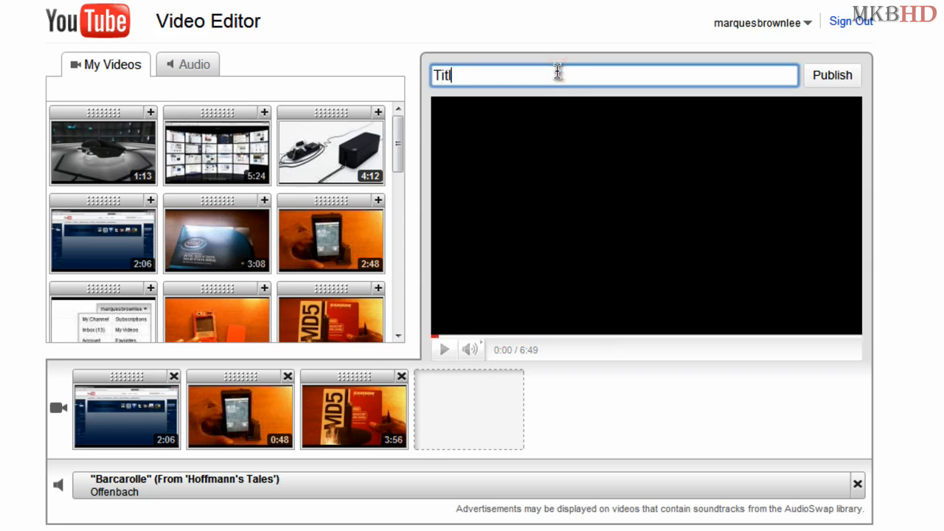
{"action": "type", "text": "e"}
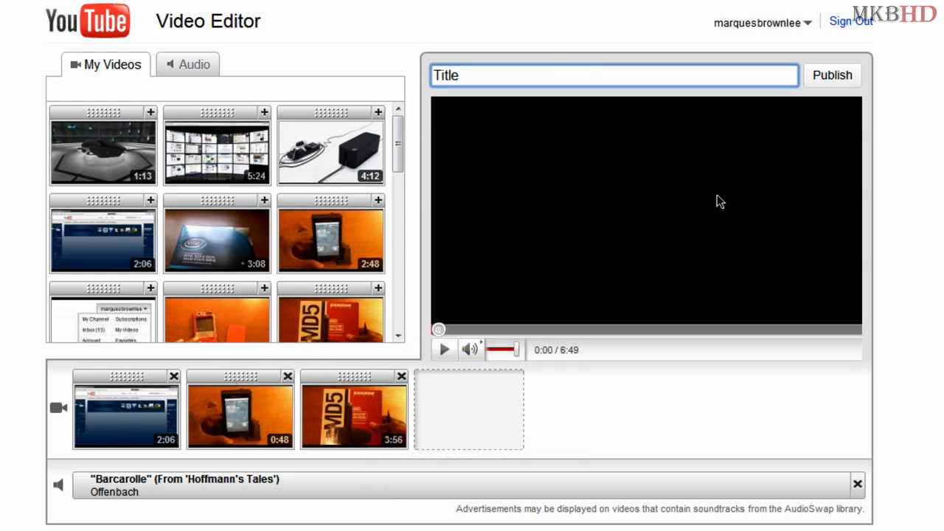
{"action": "left_click", "coordinate": [832, 76]}
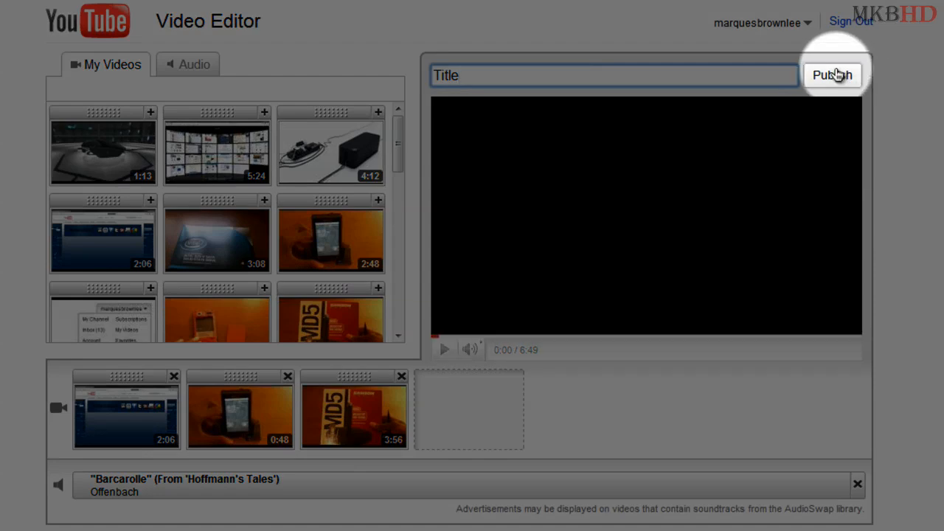
{"action": "mouse_move", "coordinate": [782, 12]}
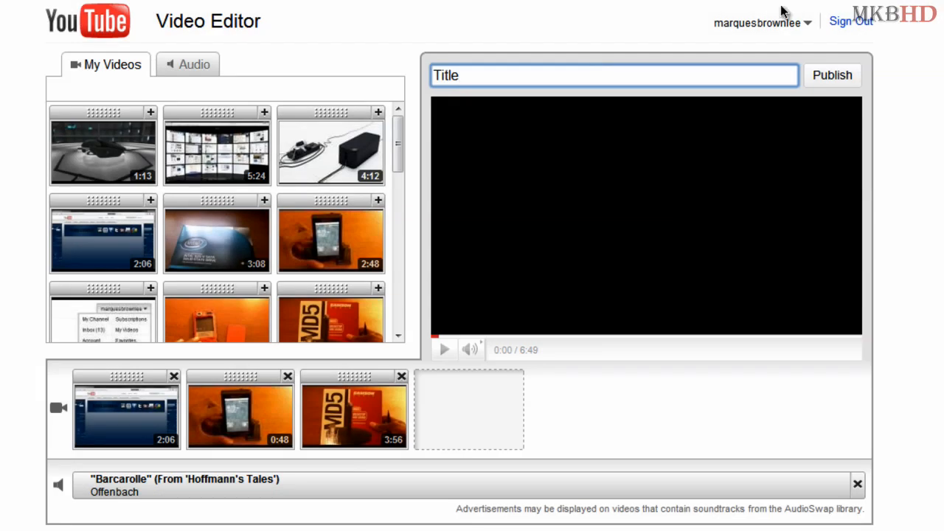
Browse the soundtrack library's Artist and Genre filter lists without changing them
{"action": "left_click", "coordinate": [195, 65]}
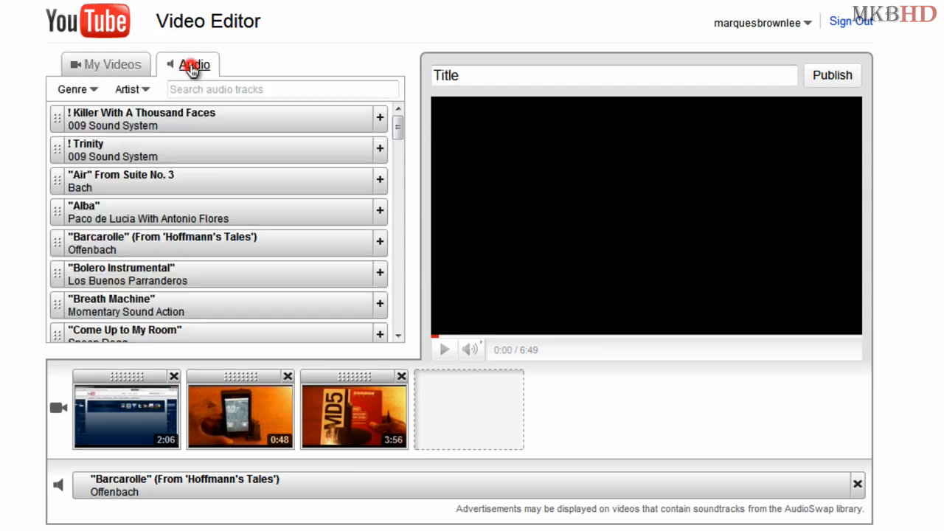
{"action": "left_click", "coordinate": [132, 88]}
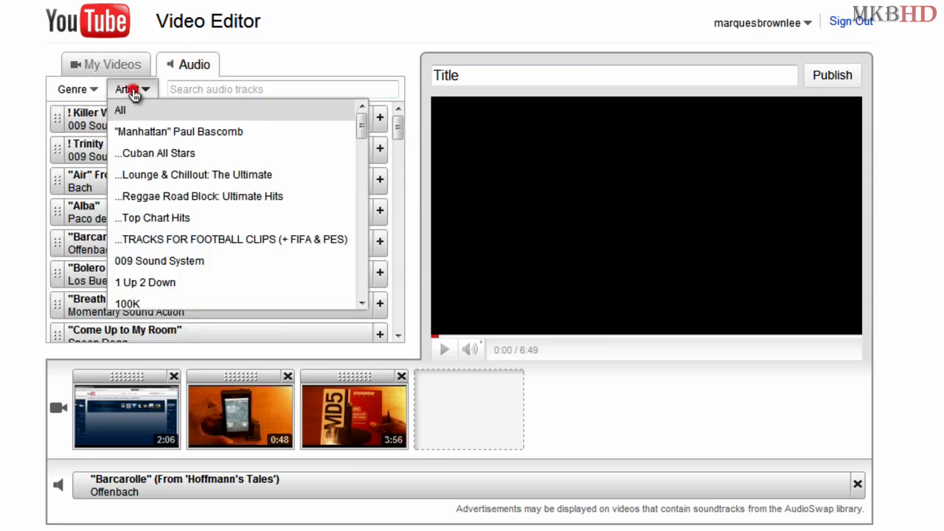
{"action": "scroll", "scroll_direction": "down", "scroll_amount": 3}
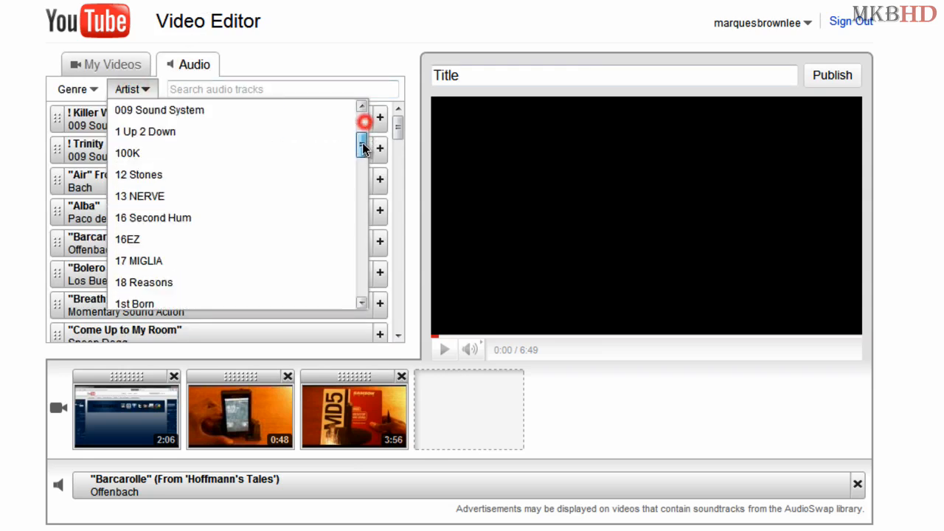
{"action": "scroll", "scroll_direction": "down", "scroll_amount": 3}
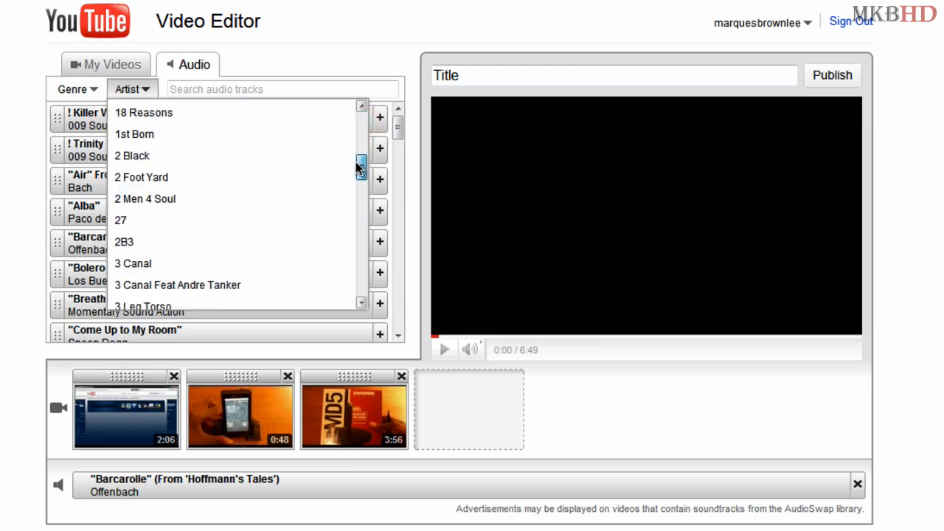
{"action": "left_click", "coordinate": [74, 88]}
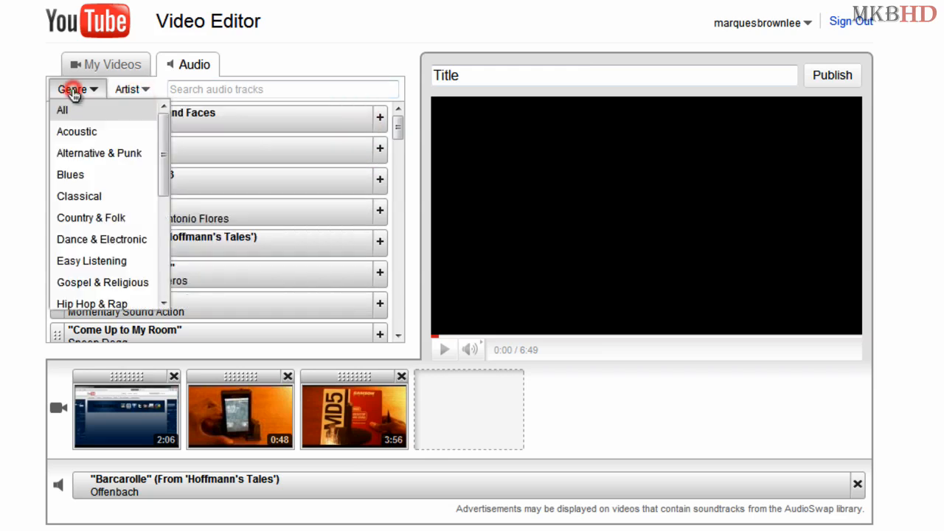
{"action": "scroll", "scroll_direction": "down", "scroll_amount": 3}
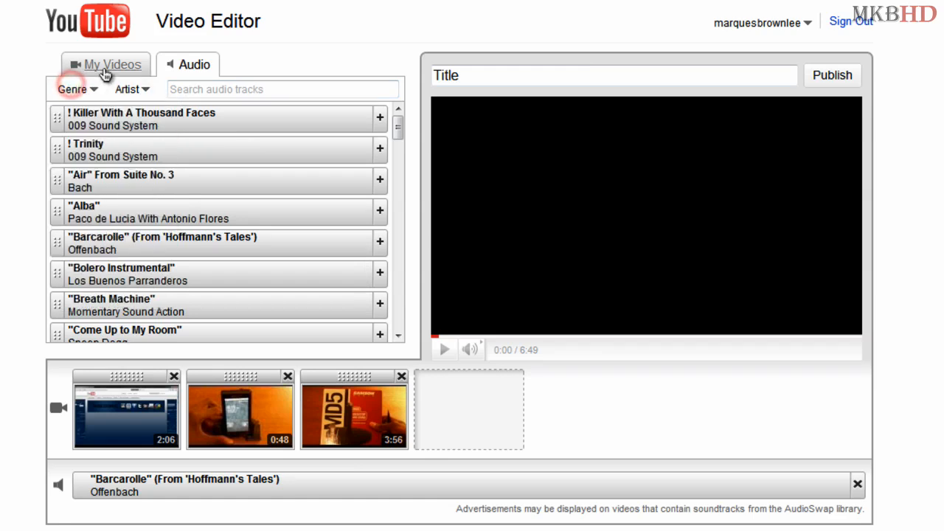
Return to My Videos and remove the Barcarolle soundtrack from the audio track
{"action": "left_click", "coordinate": [112, 65]}
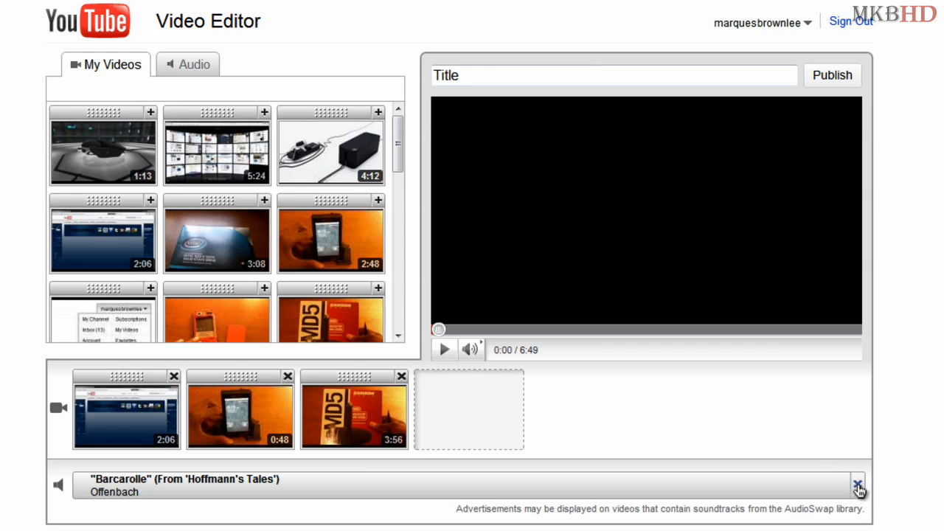
{"action": "left_click", "coordinate": [859, 484]}
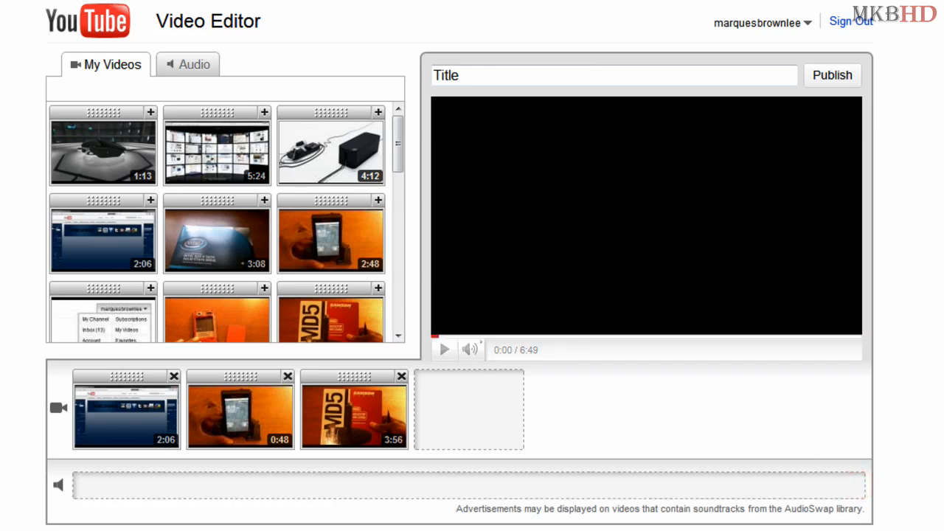